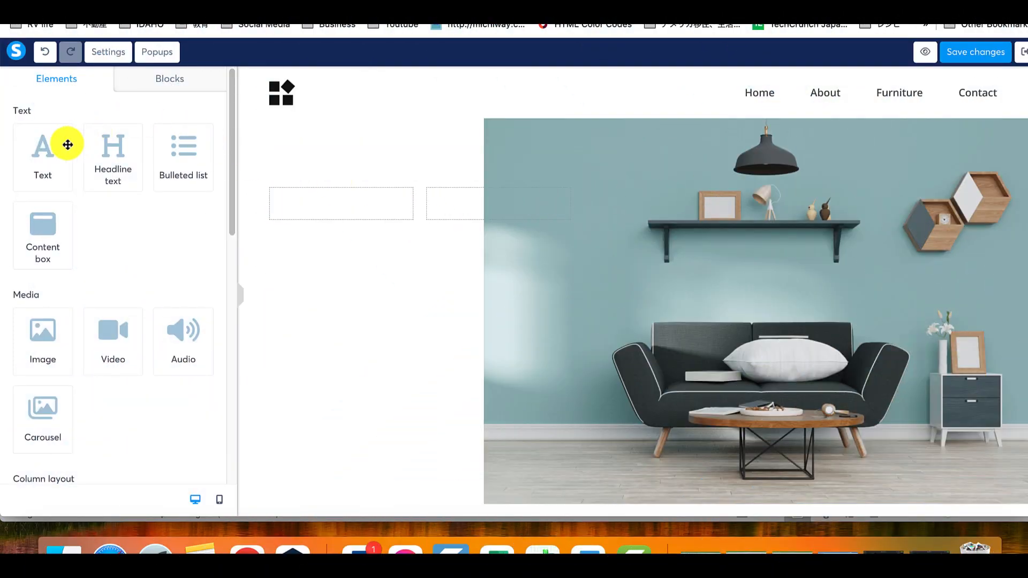
- Add a text headline 'How to add a downloadable file' and start linking it to a download file
click(374, 288)
text(How to add a downloadable file)
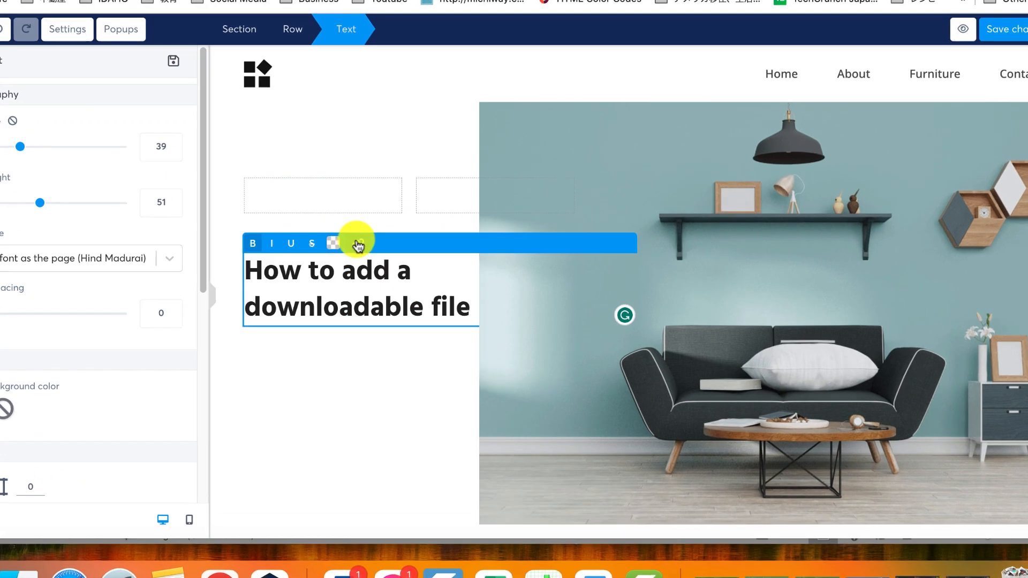
click(332, 243)
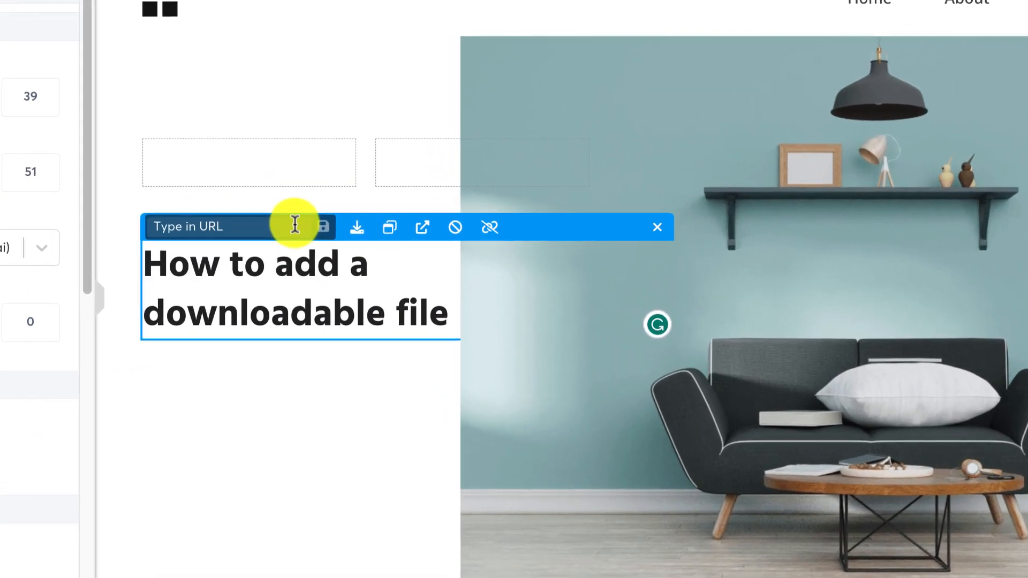
mouse_move(360, 233)
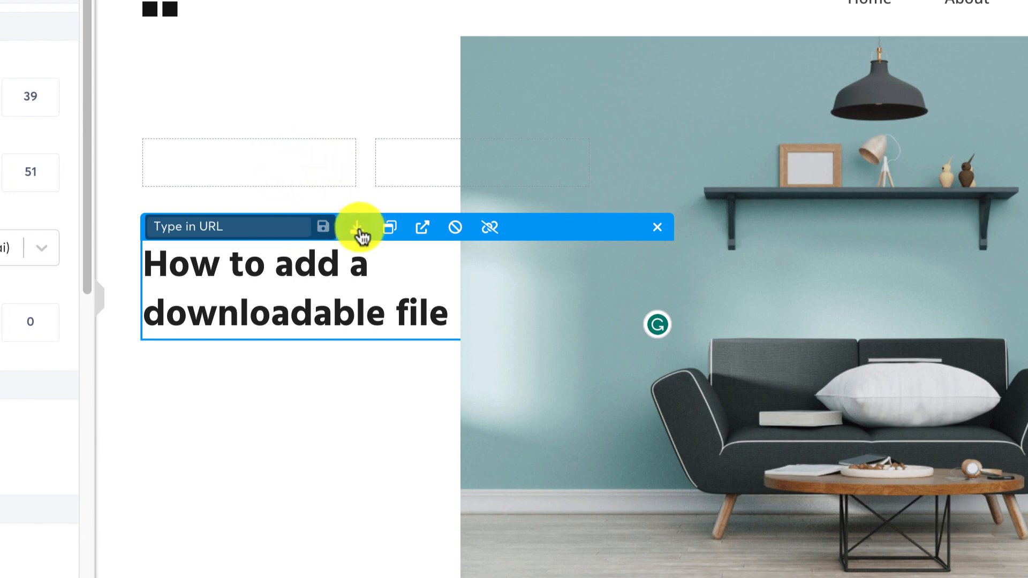
click(355, 227)
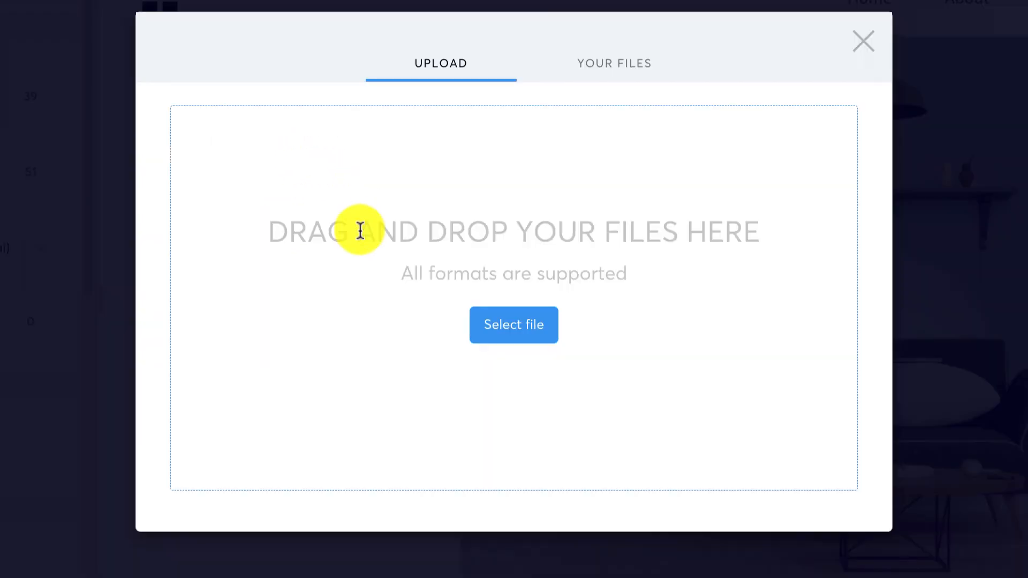
- Link the headline to Howtosellphysicalproducts.pdf from Your Files
click(613, 63)
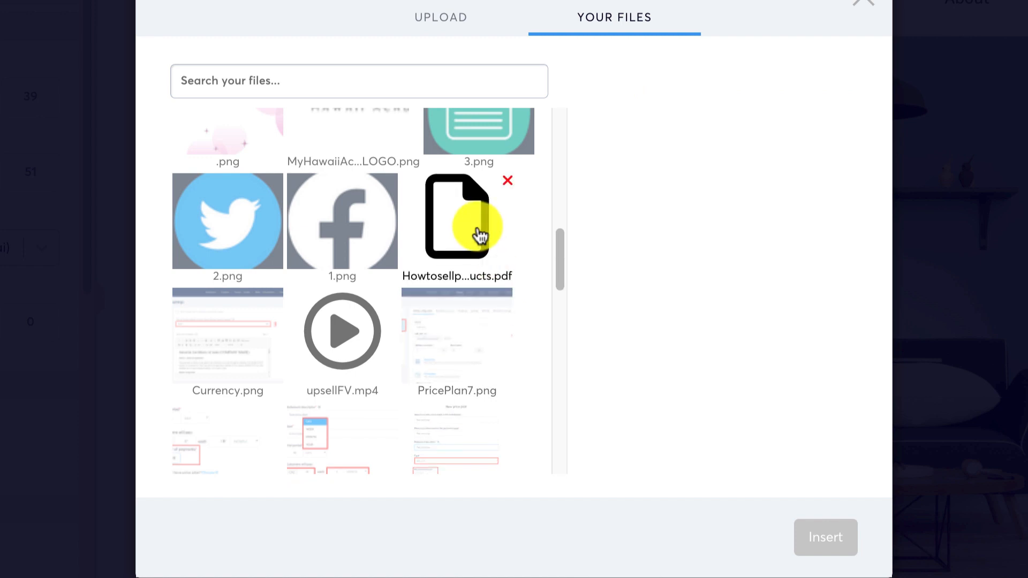
click(457, 220)
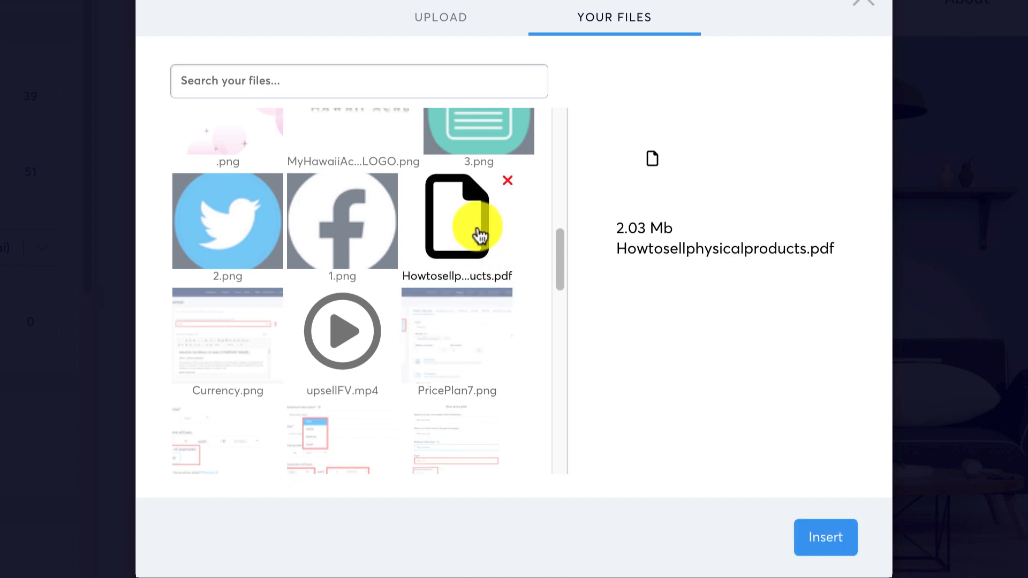
mouse_move(852, 528)
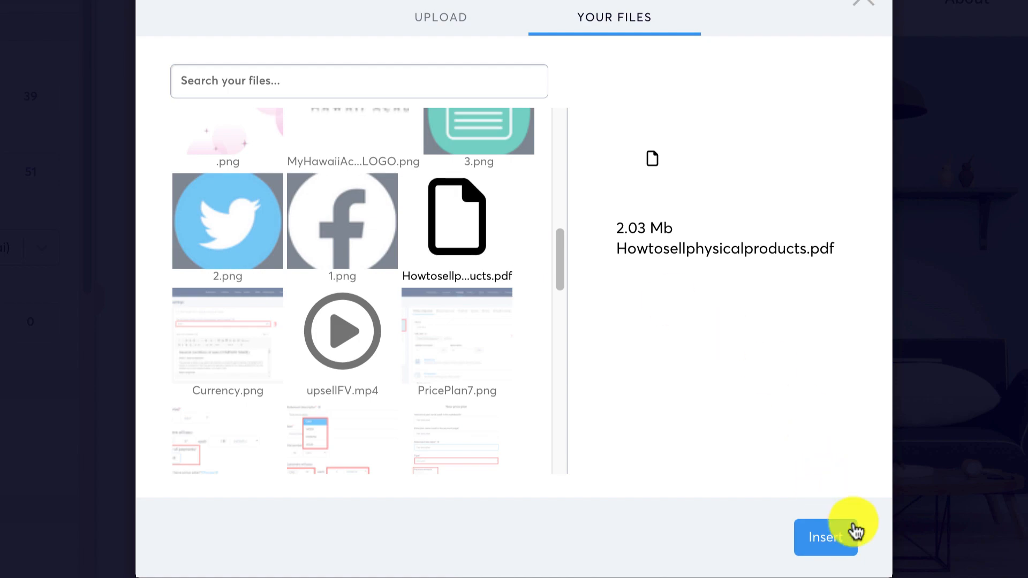
click(824, 536)
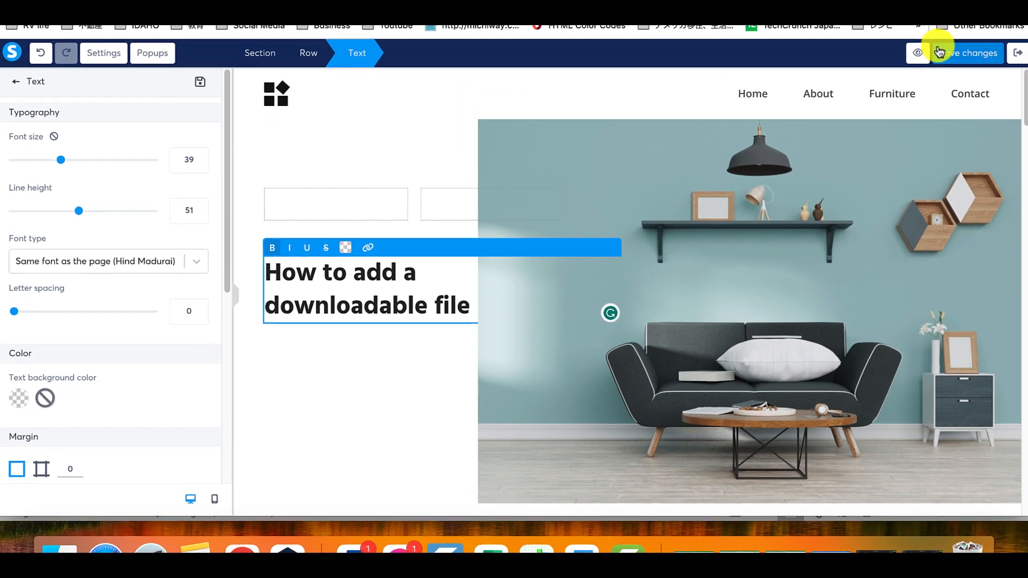
- Save the page changes and preview the page
click(964, 54)
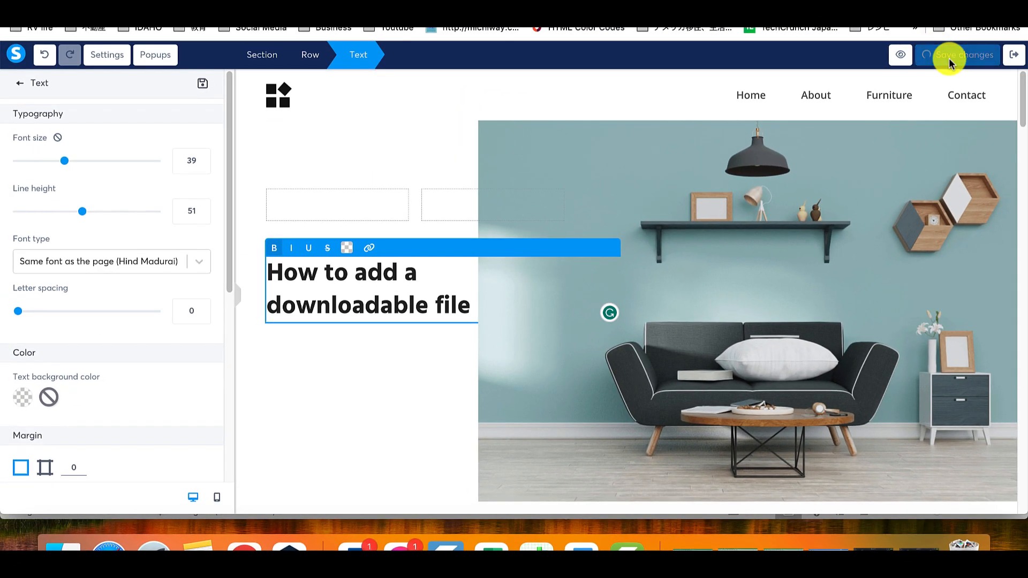
click(963, 54)
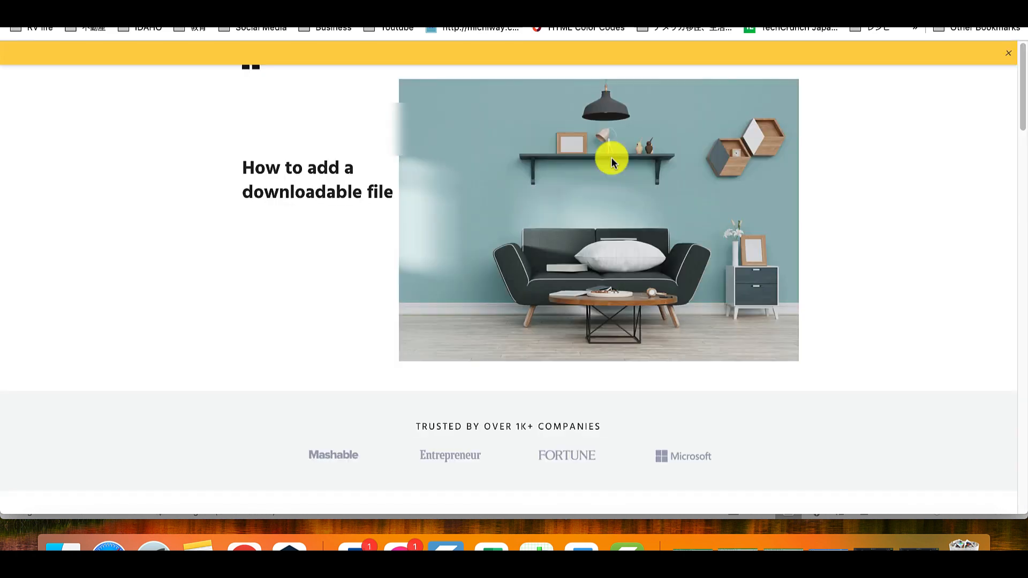
mouse_move(311, 162)
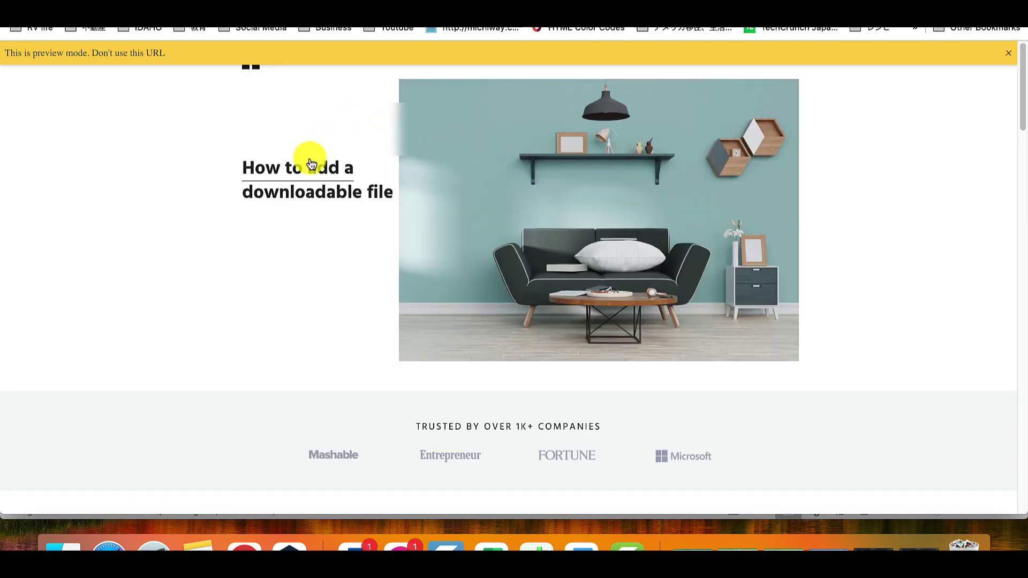
mouse_move(299, 183)
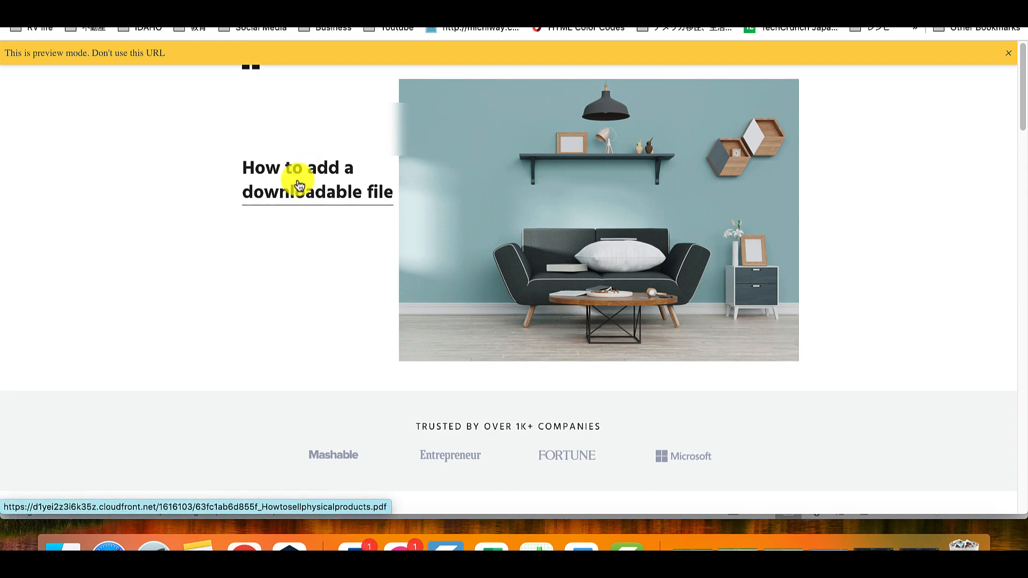